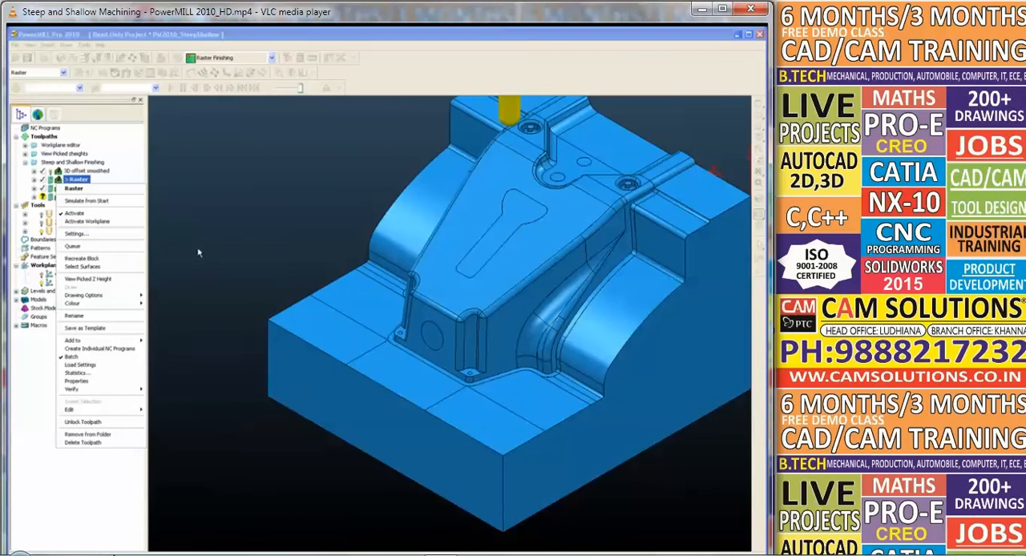
Step: Recalculate the Raster steep and shallow toolpath, keeping Raster as the finishing type
click(78, 233)
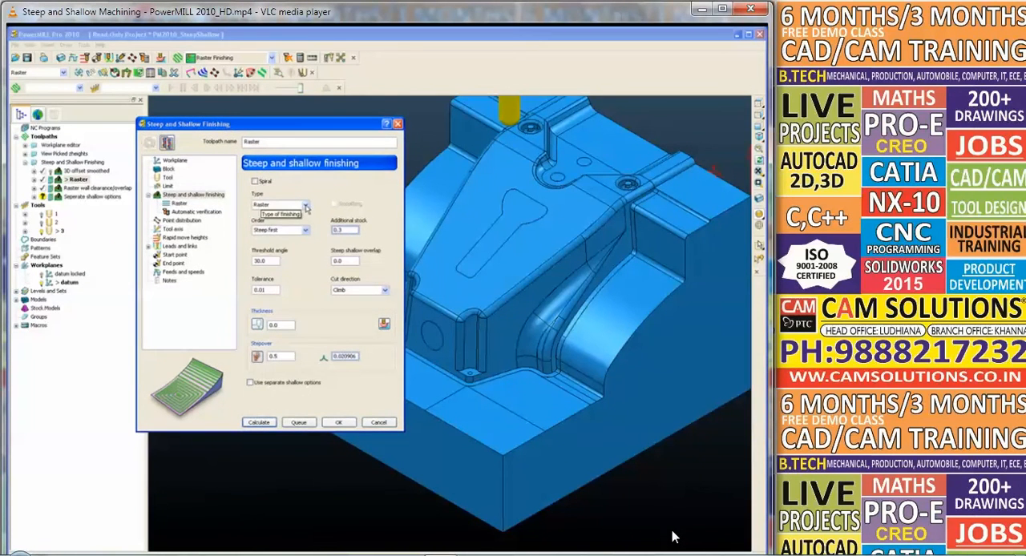
click(303, 204)
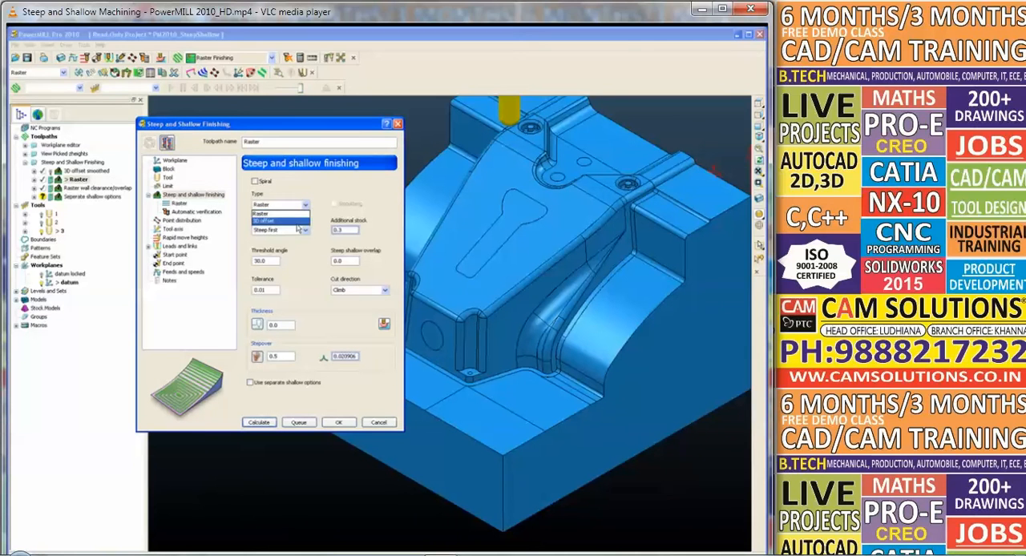
click(273, 221)
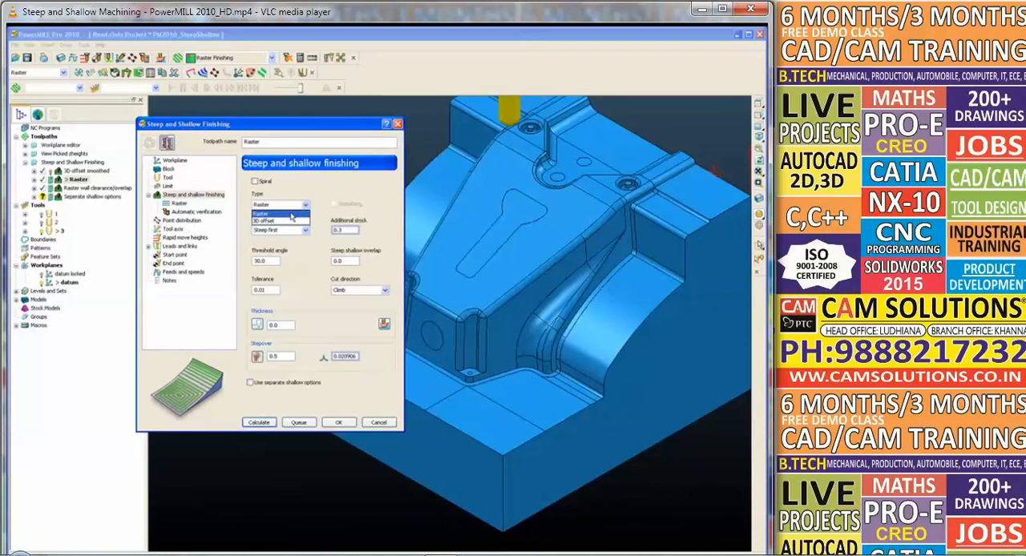
click(281, 204)
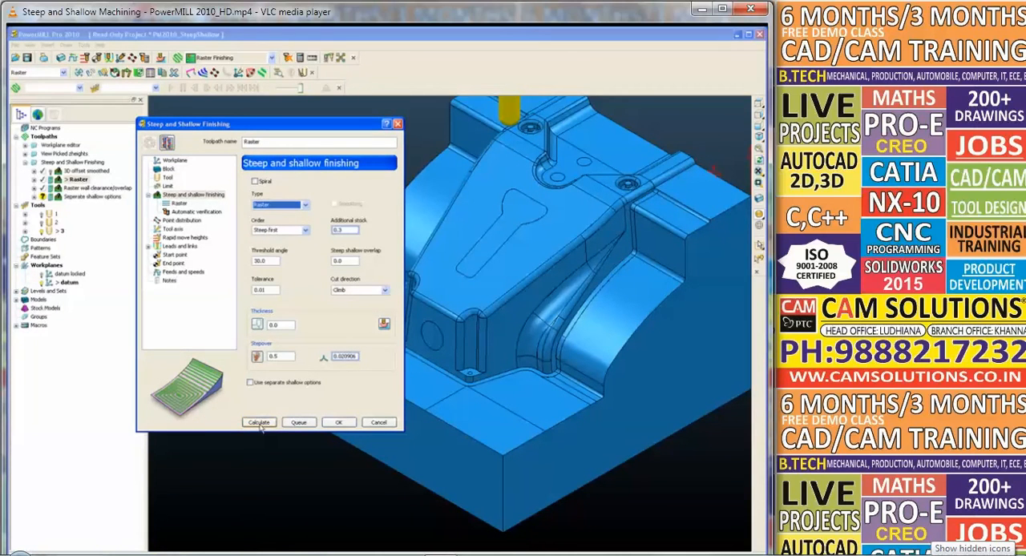
click(258, 422)
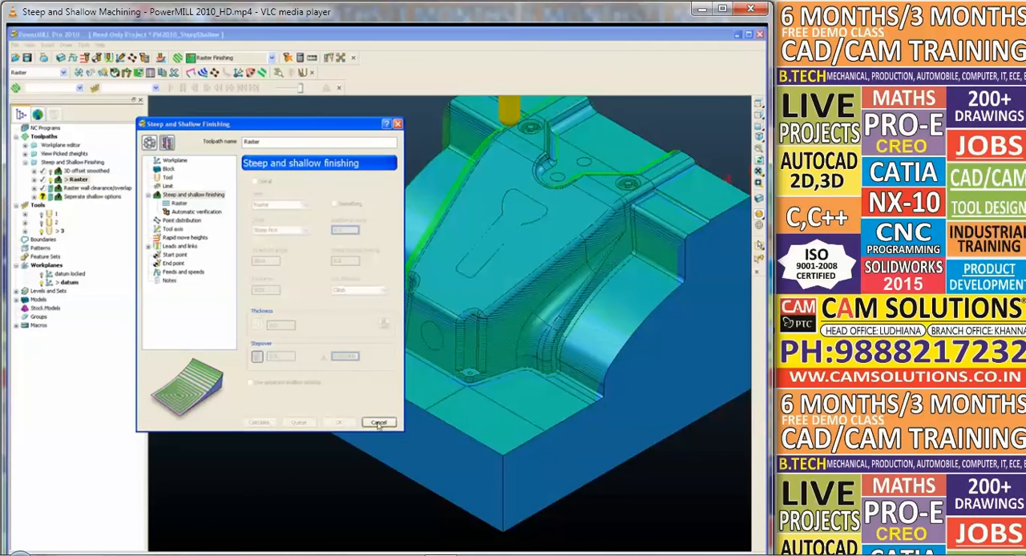
Step: Close the finishing settings and switch between 3D offset smoothed and Raster toolpaths to compare them
click(379, 422)
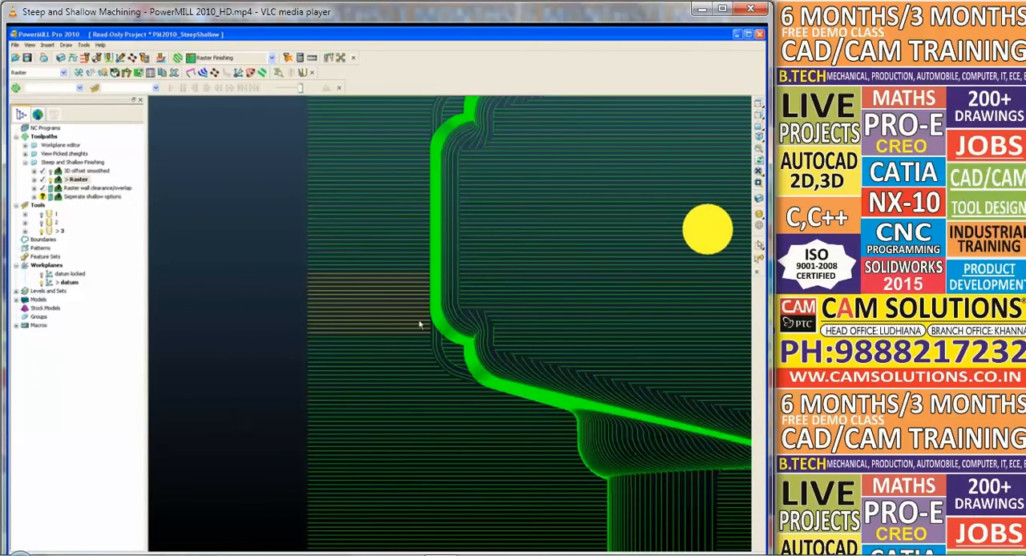
click(60, 179)
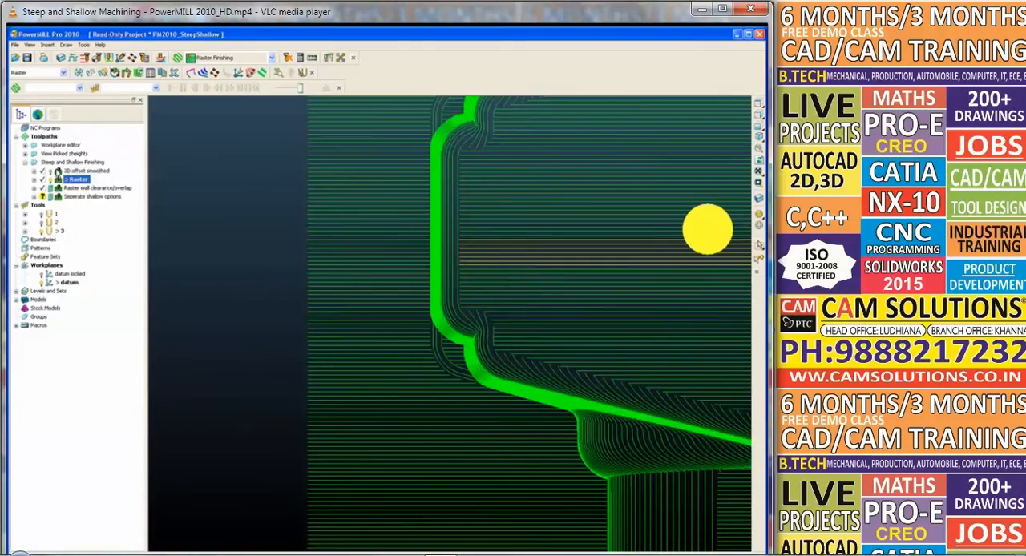
click(92, 171)
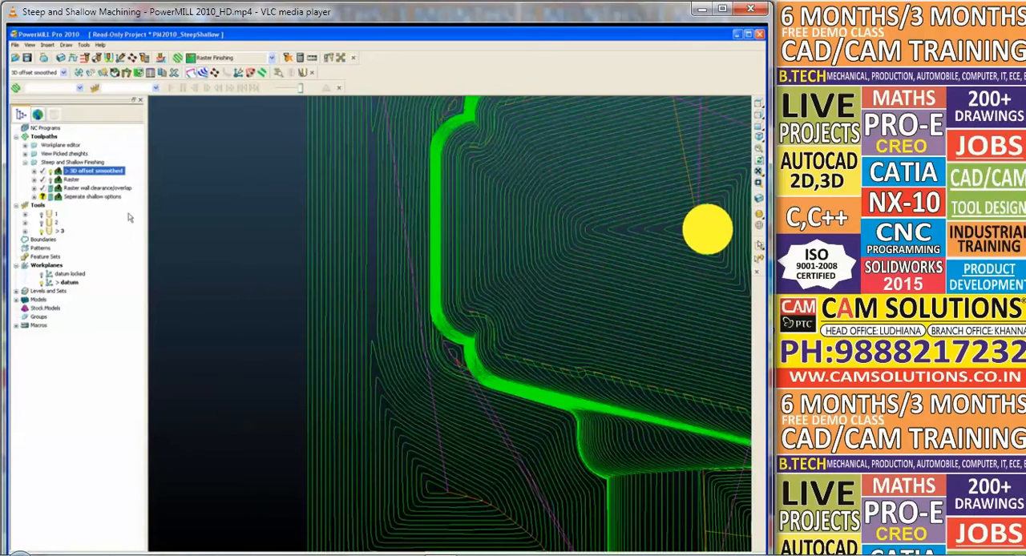
click(75, 179)
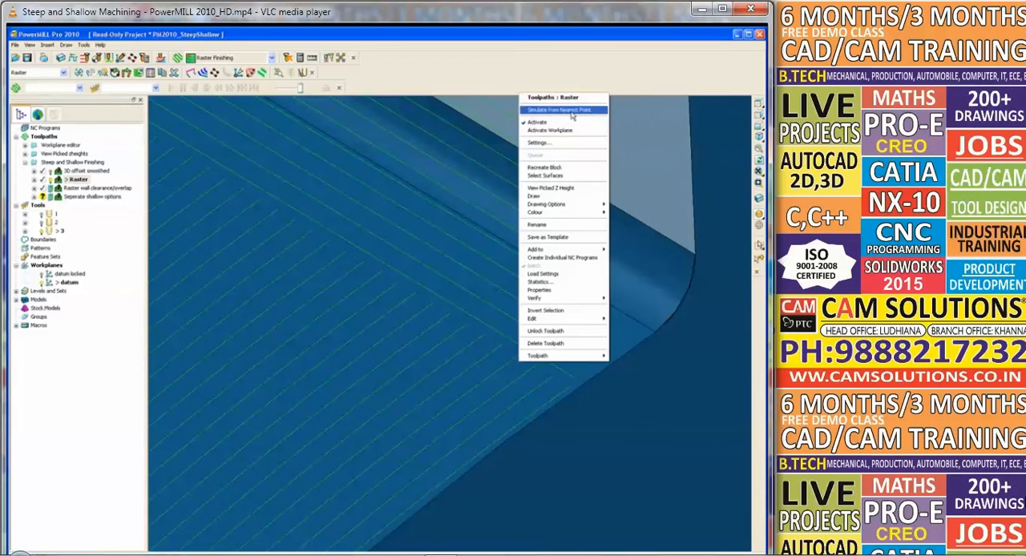
Step: Simulate the Raster toolpath from the nearest point to watch the tool at the wall
click(563, 109)
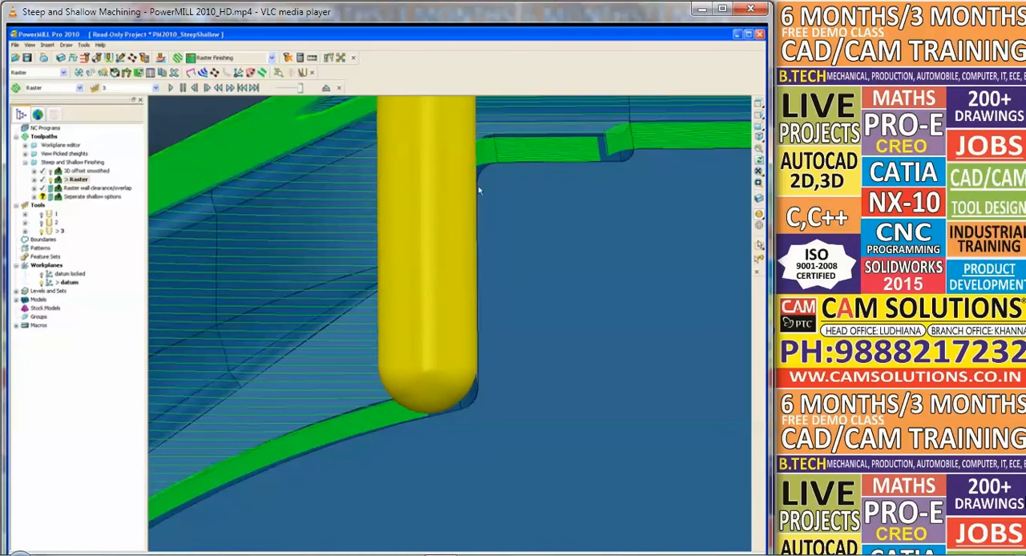
mouse_move(495, 263)
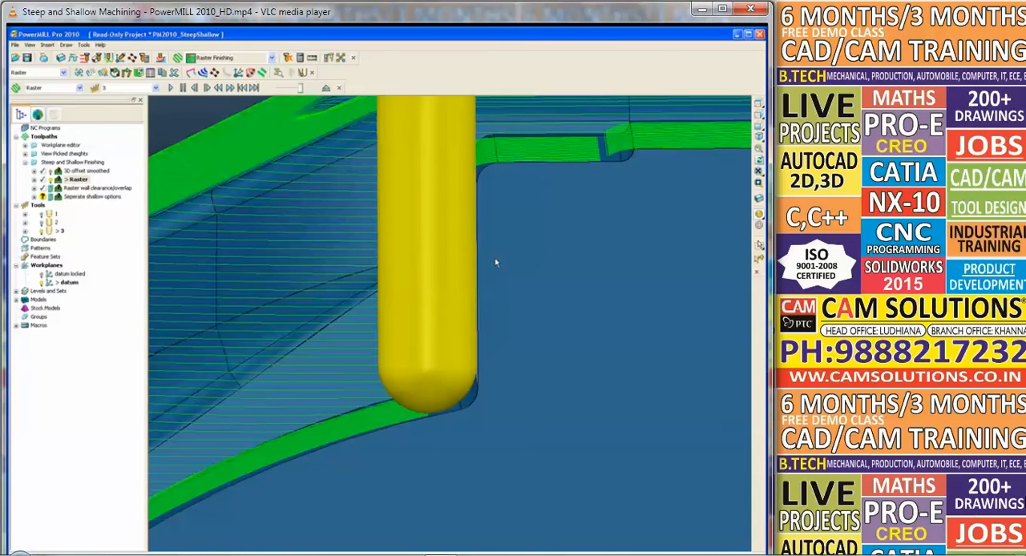
mouse_move(445, 255)
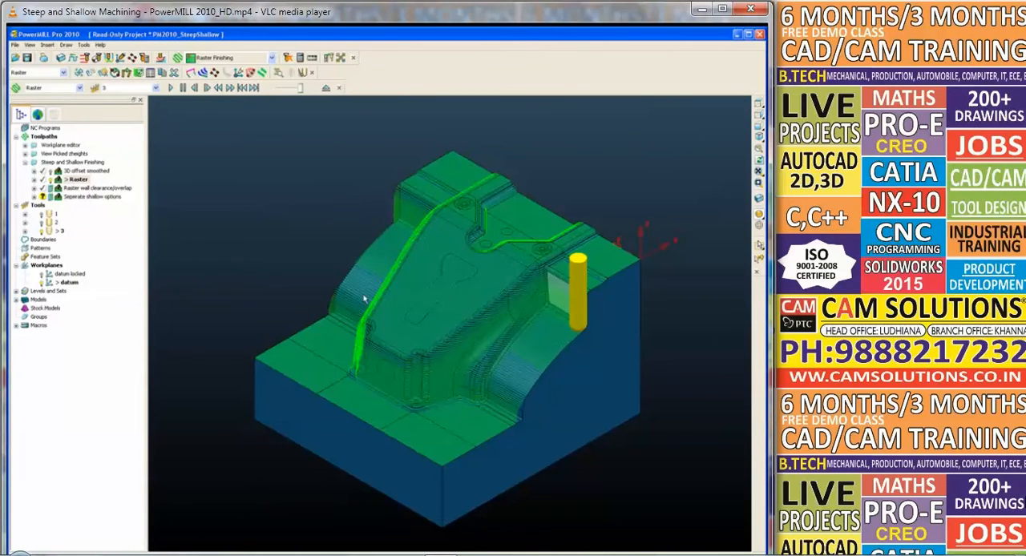
Step: Open the Raster wall clearance/overlap toolpath settings, trying 3D offset before reverting to Raster
click(92, 187)
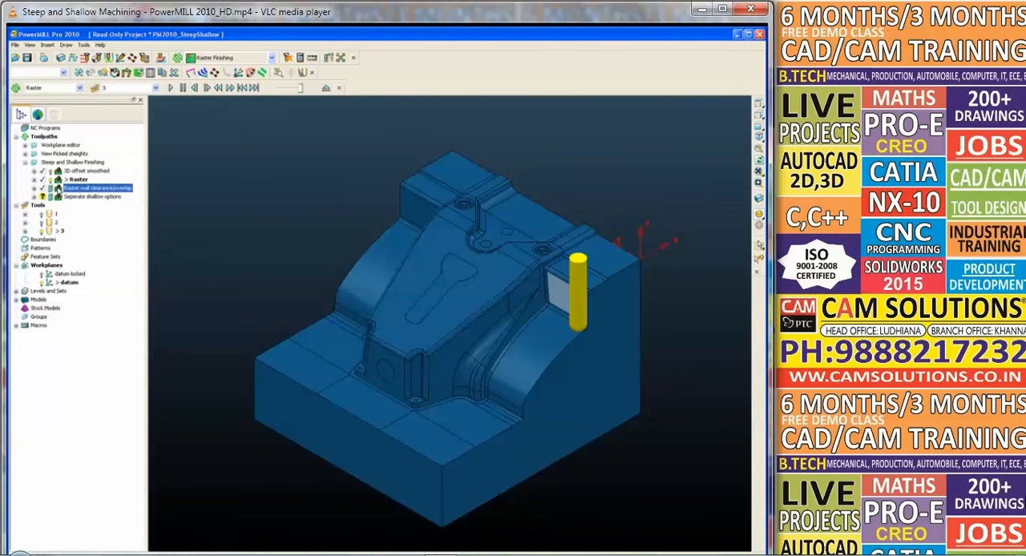
right_click(96, 187)
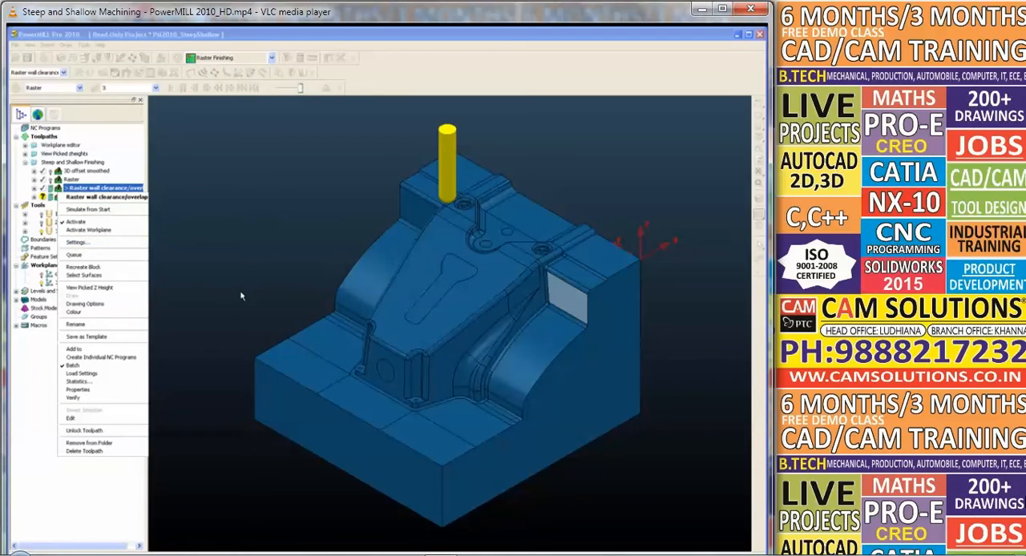
click(77, 241)
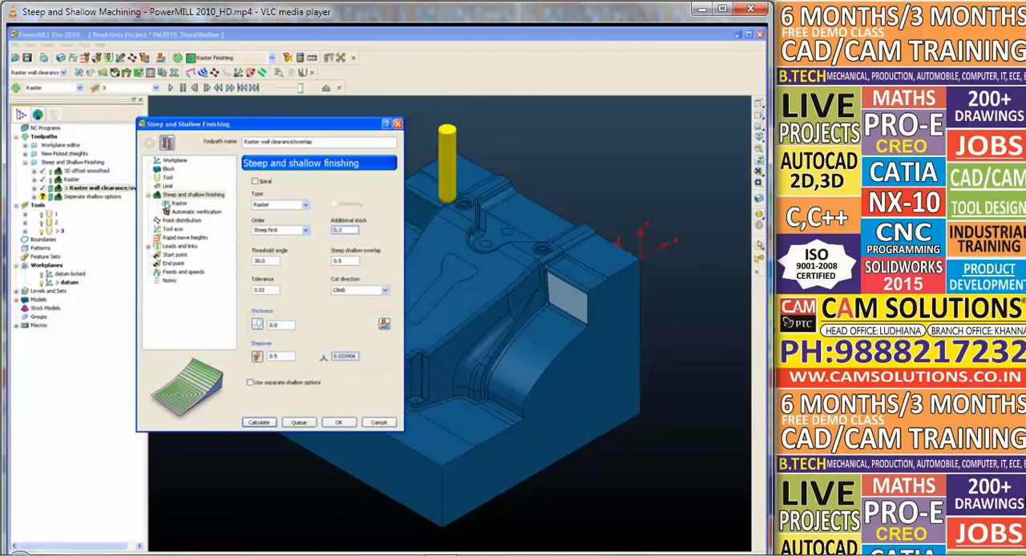
click(303, 204)
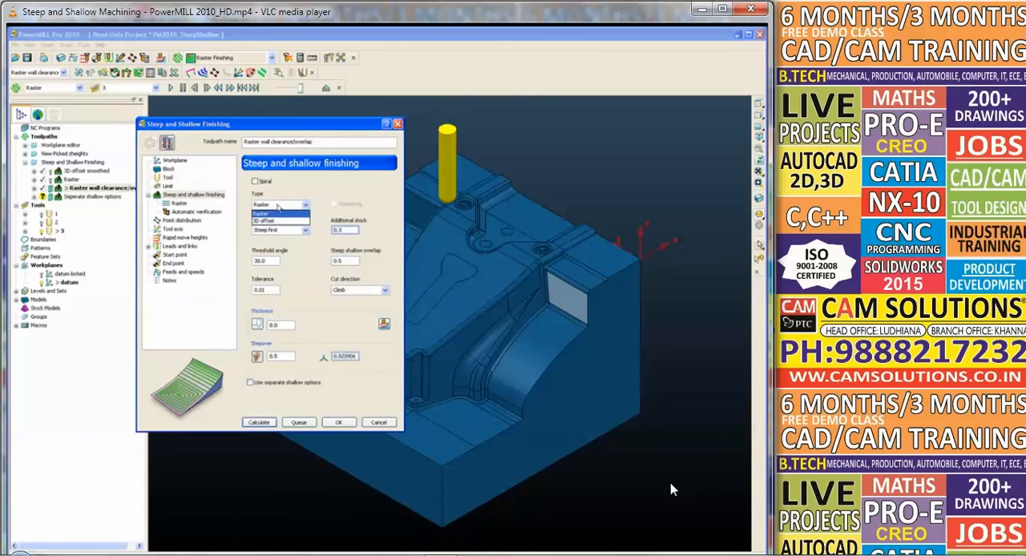
click(281, 219)
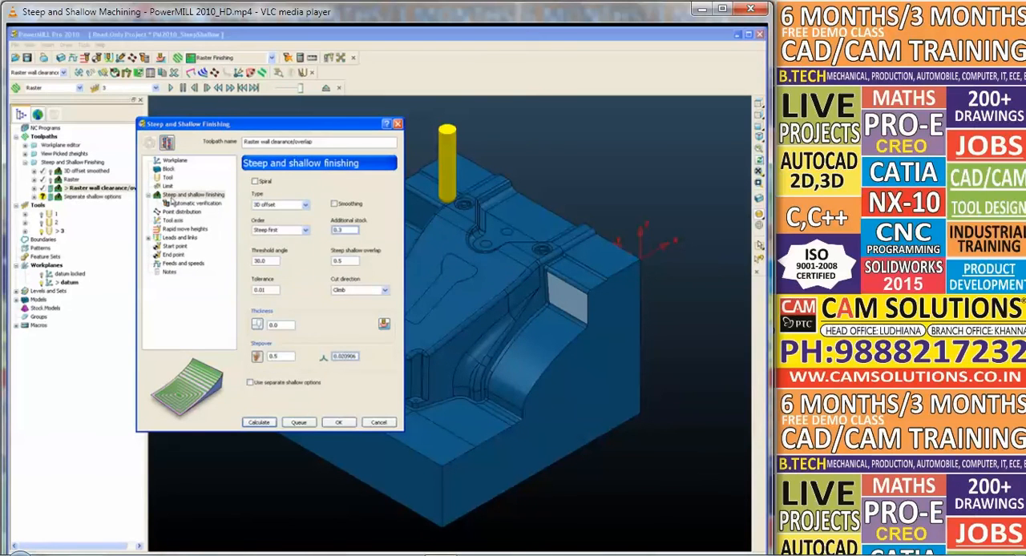
mouse_move(297, 208)
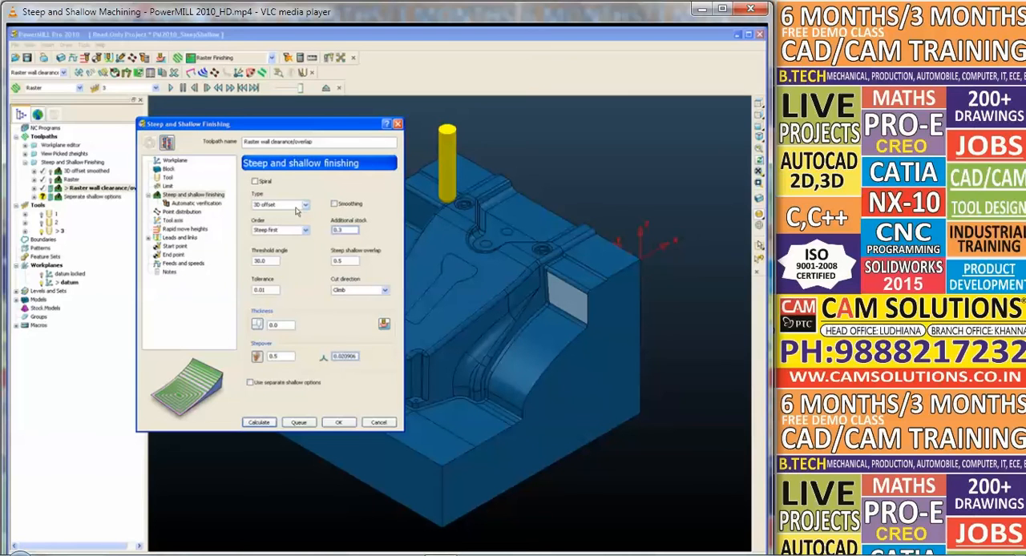
click(305, 204)
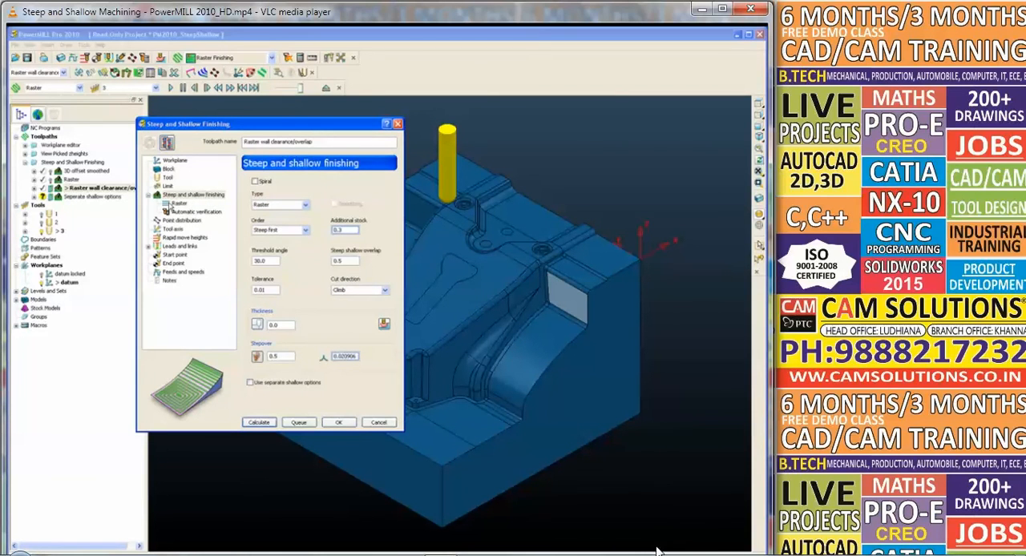
Step: Set wall clearance to 0.5 on the Raster page, calculate, and close the settings
click(174, 202)
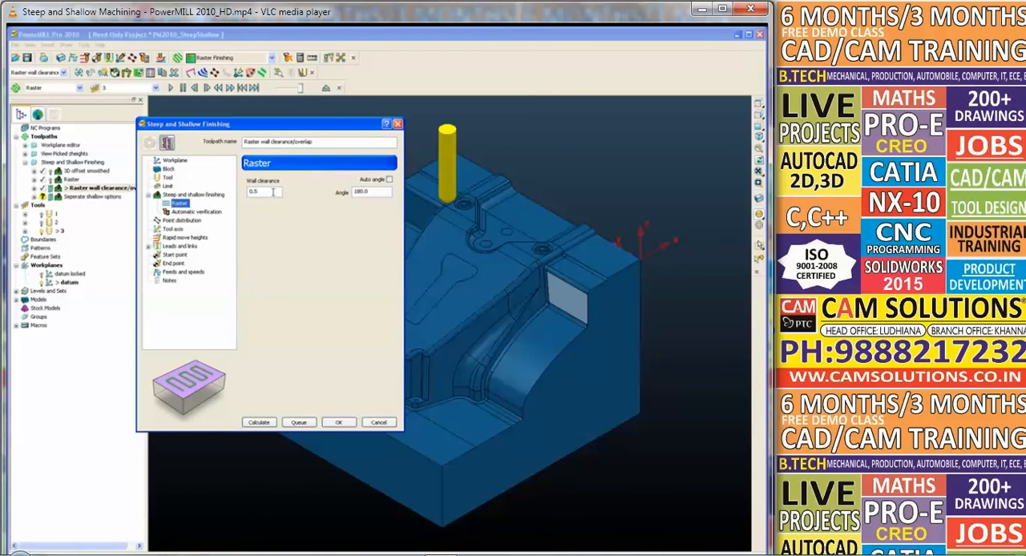
triple_click(261, 192)
text(.5)
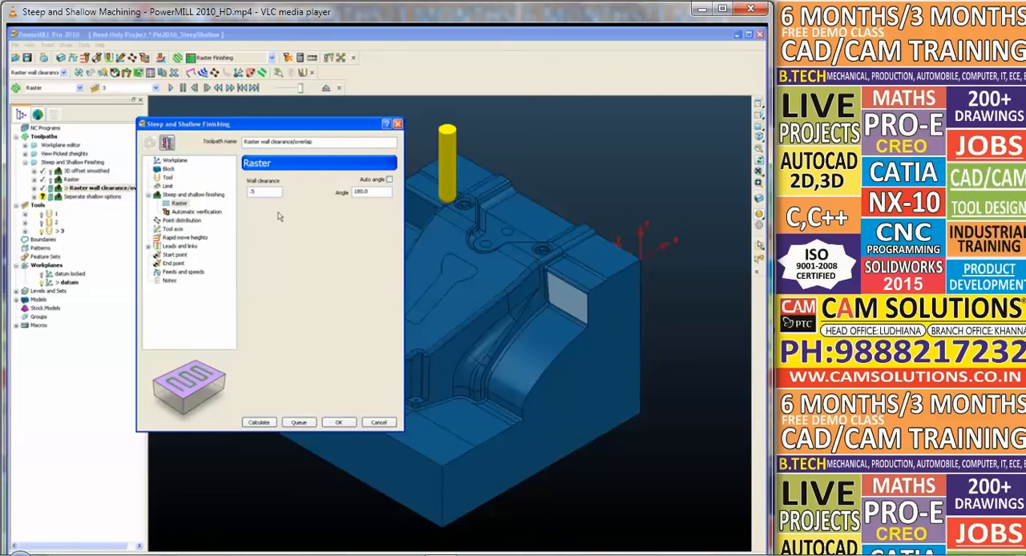
mouse_move(362, 226)
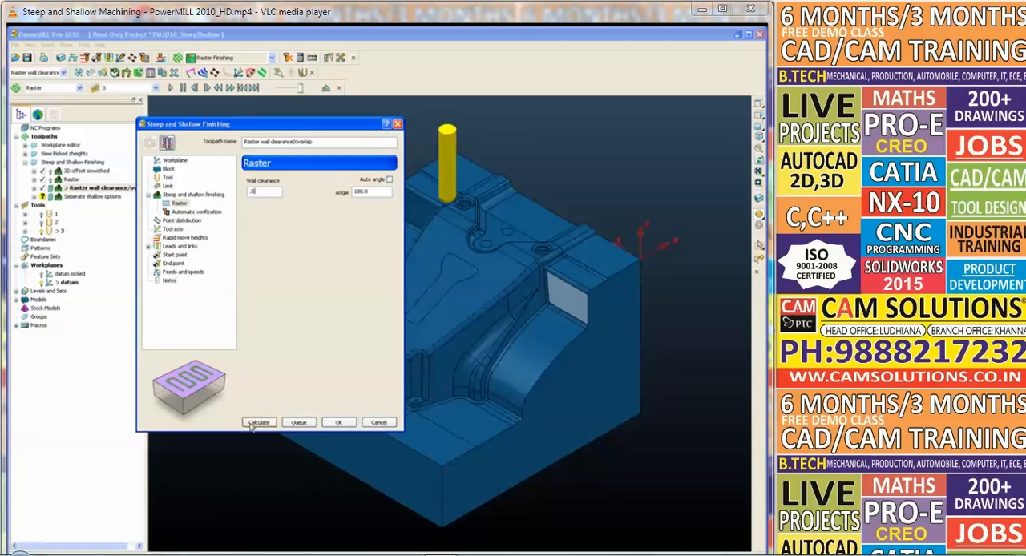
click(258, 421)
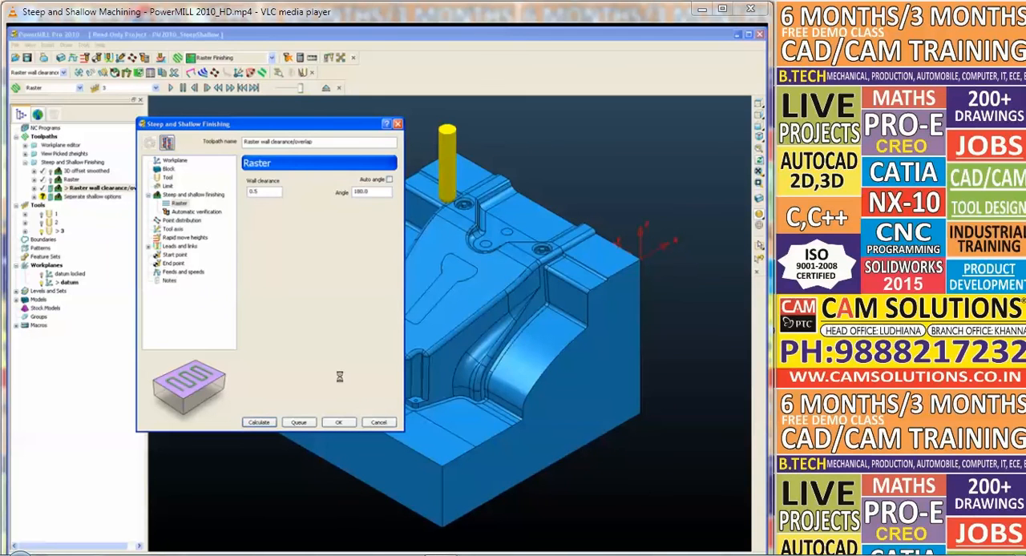
click(258, 422)
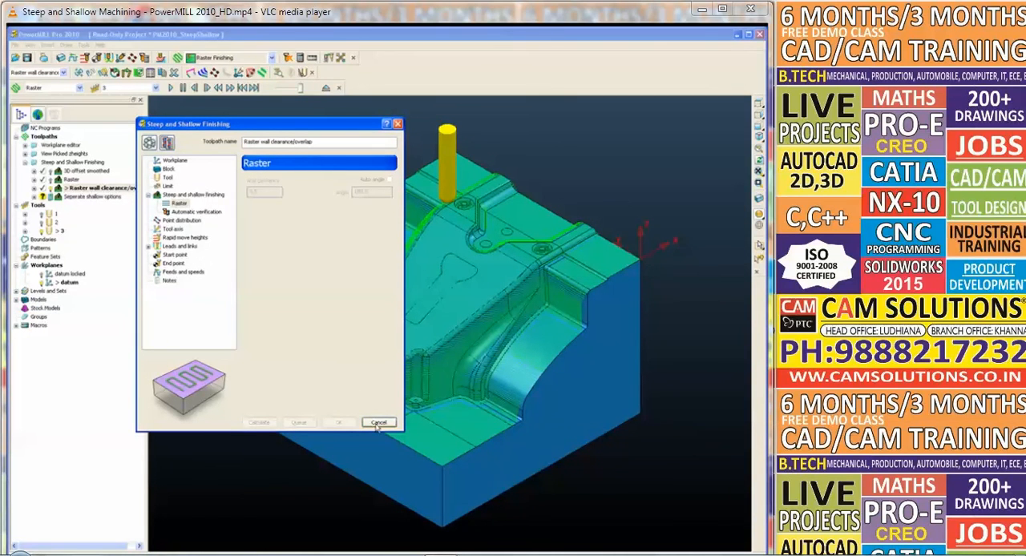
click(379, 422)
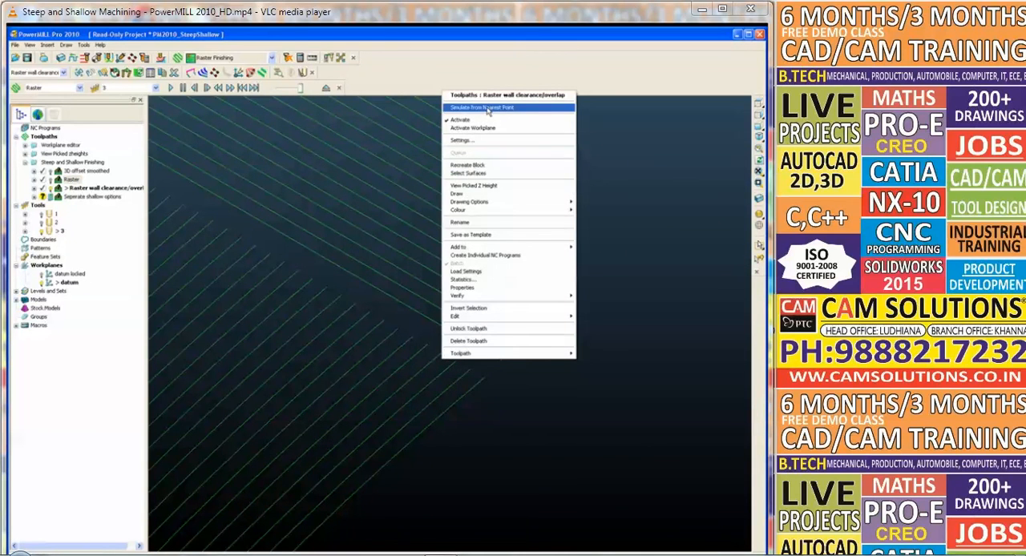
Step: Simulate the wall clearance/overlap toolpath from the nearest point near the wall
click(480, 107)
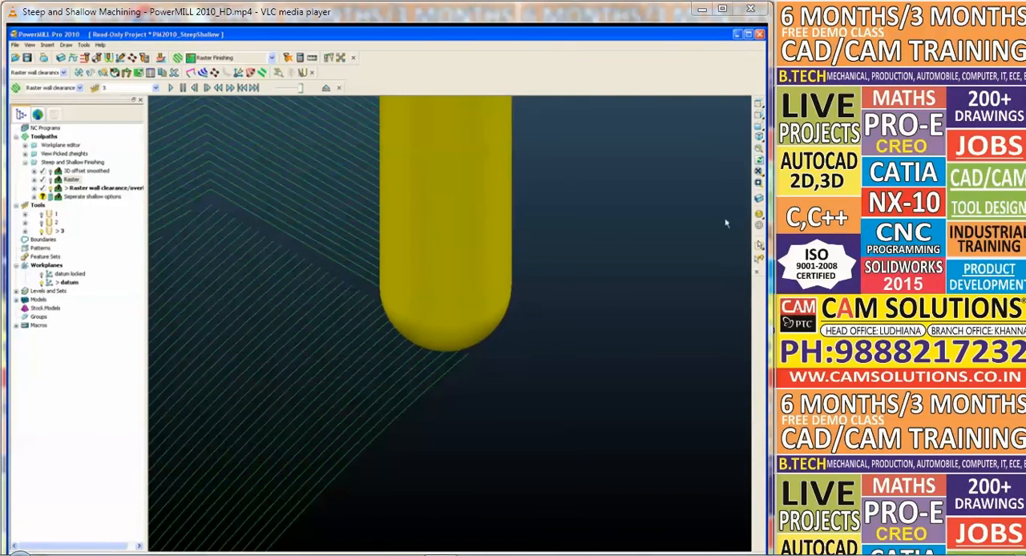